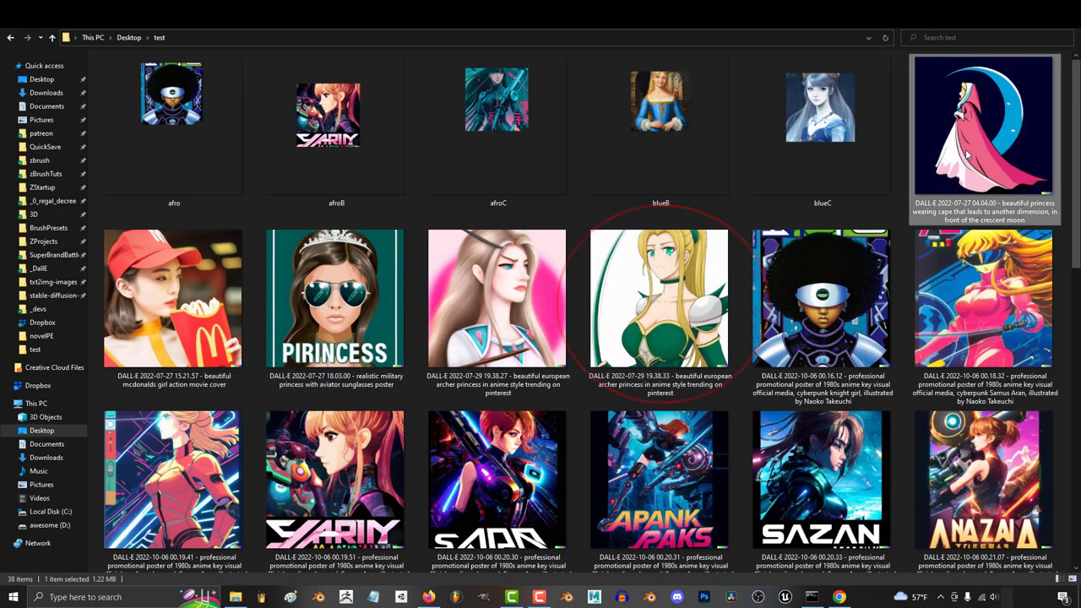
Step: Save the hand-drawn figure in the green dress and top hat as the base image
double_click(983, 127)
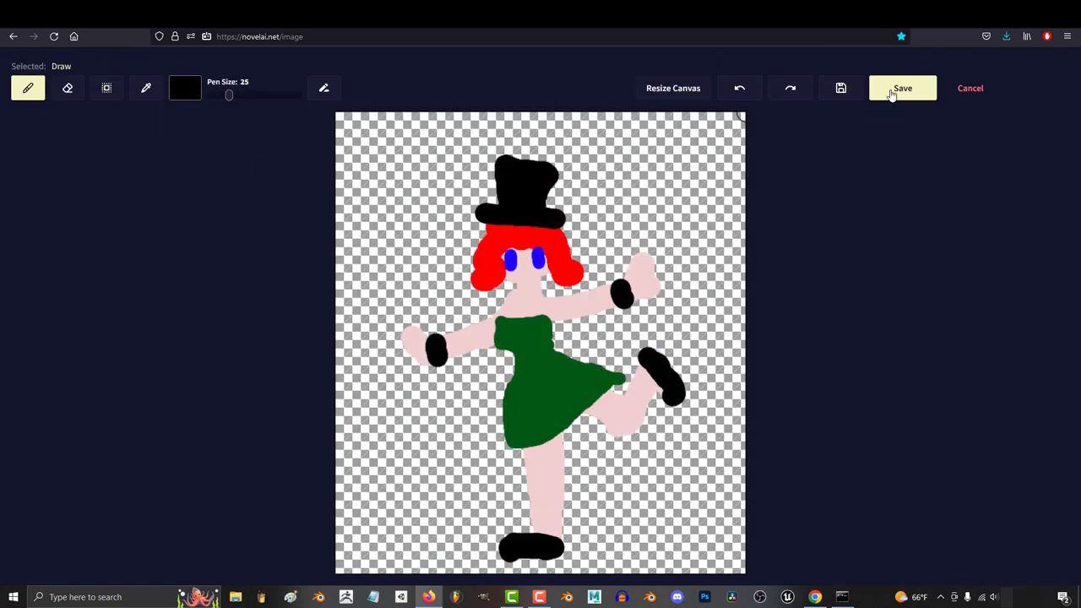
left_click(902, 88)
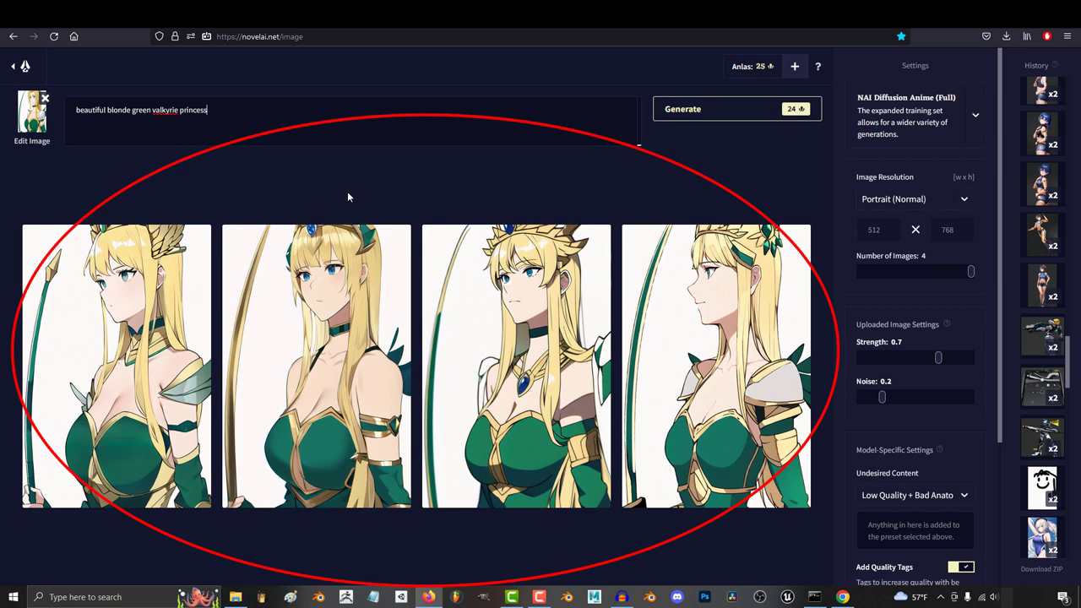
Step: Generate four images from 'beautiful blonde green valkyrie princess' and enlarge one result
left_click(683, 108)
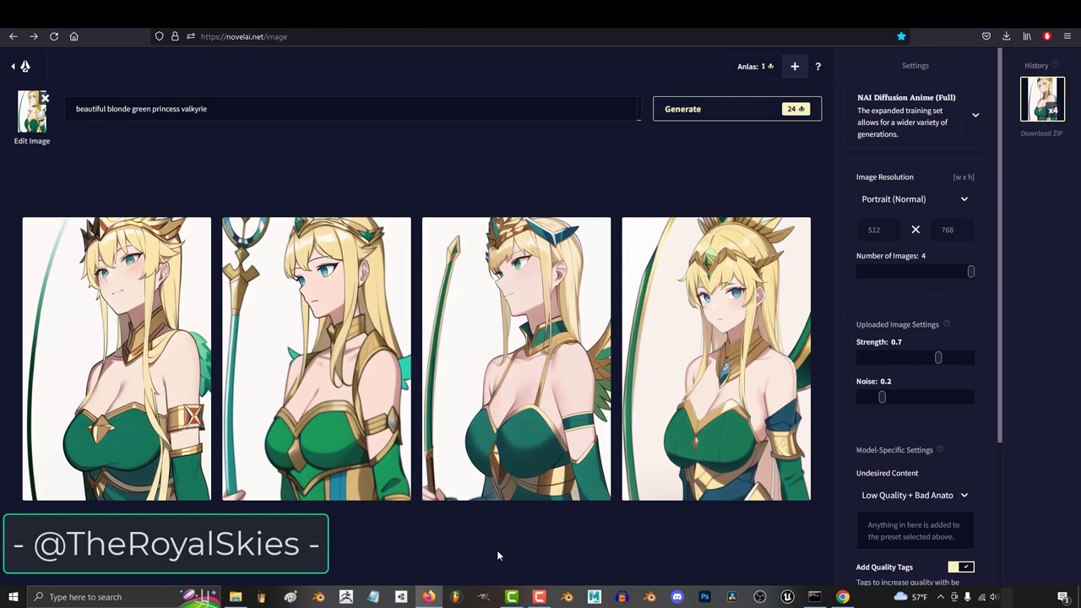
left_click(316, 358)
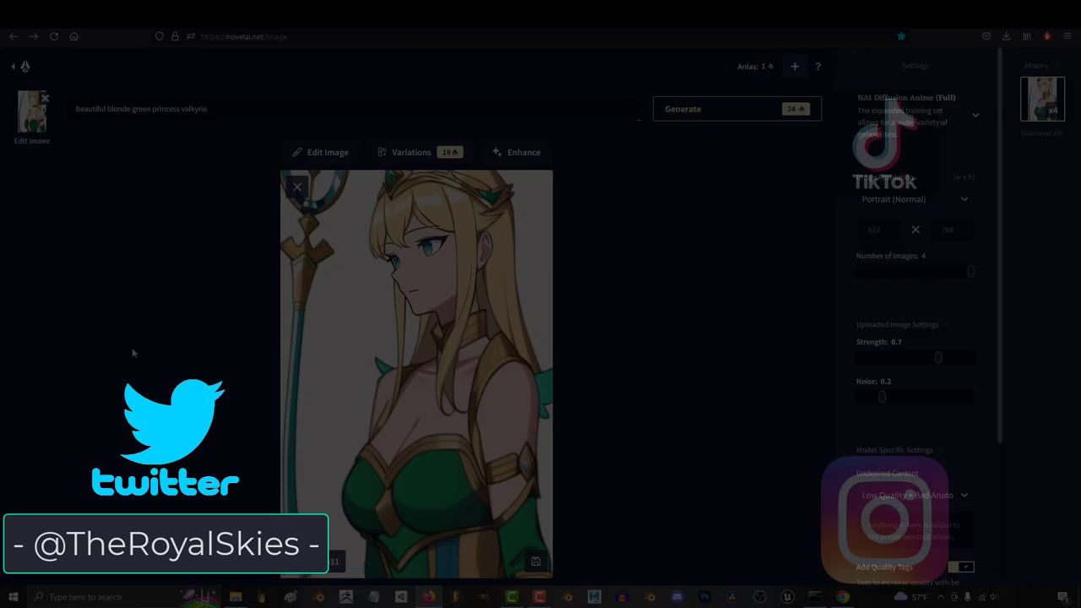